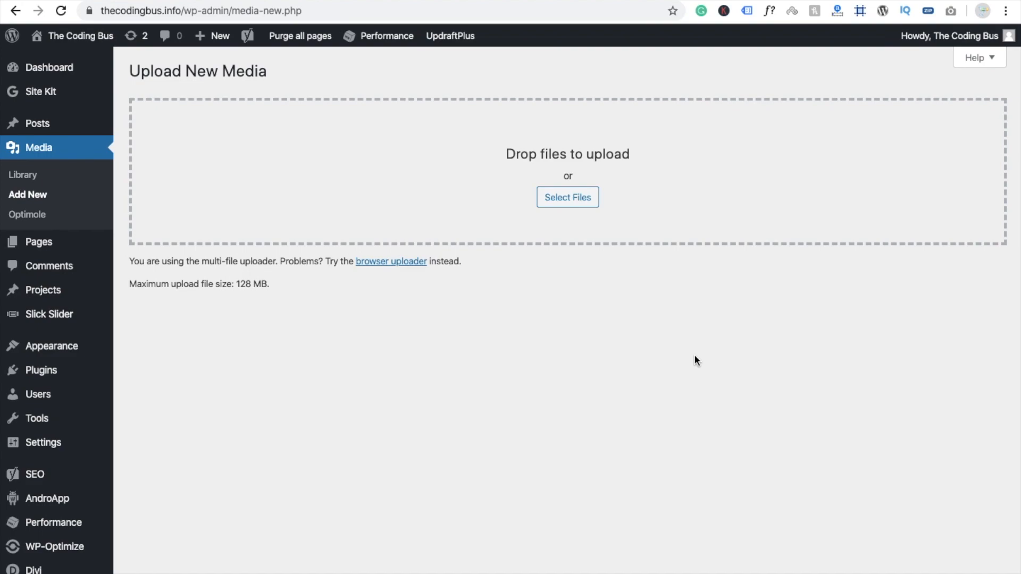
mouse_move(240, 286)
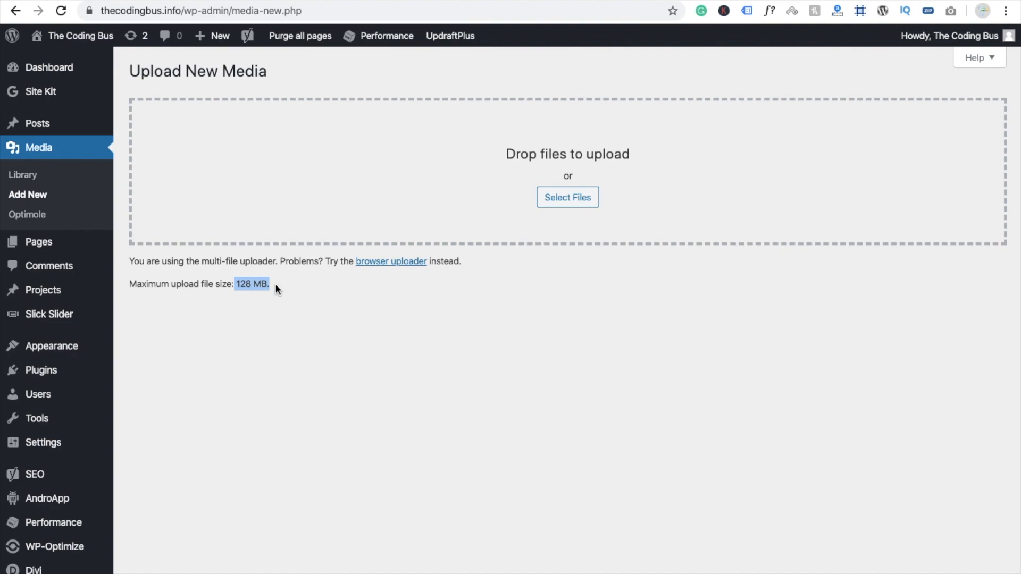
mouse_move(333, 313)
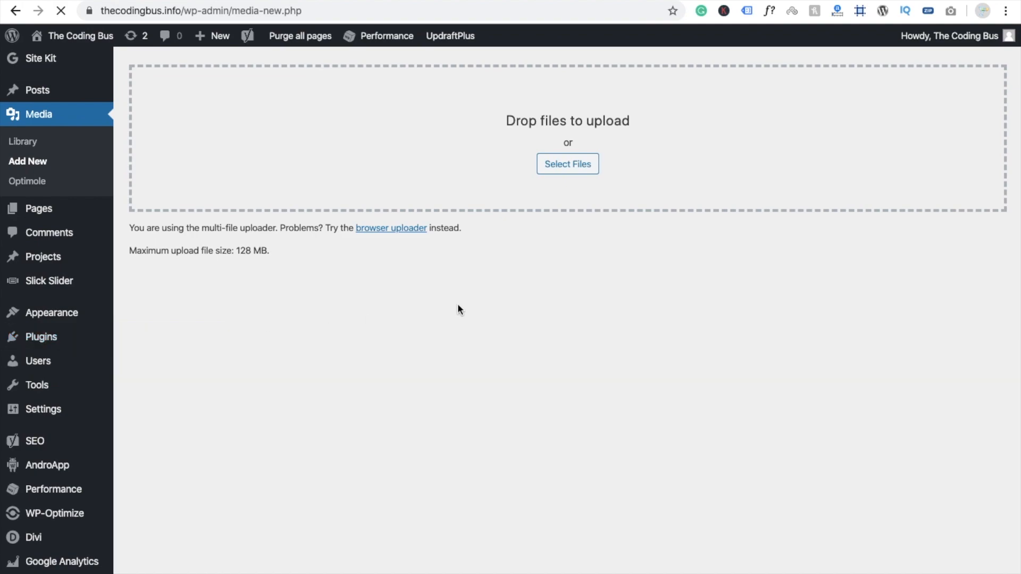
Go from Installed Plugins to the Add Plugins page.
left_click(41, 337)
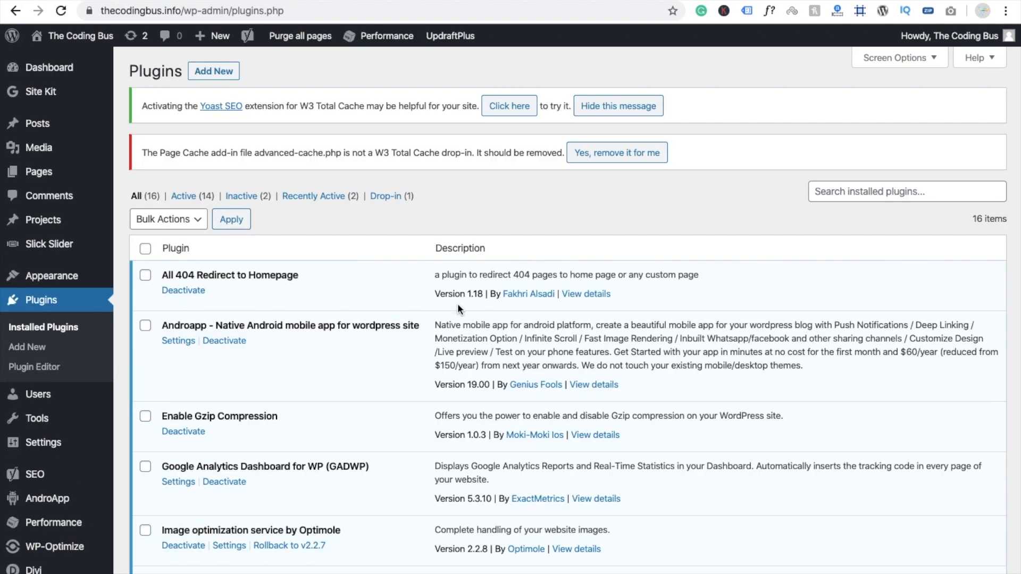
left_click(905, 190)
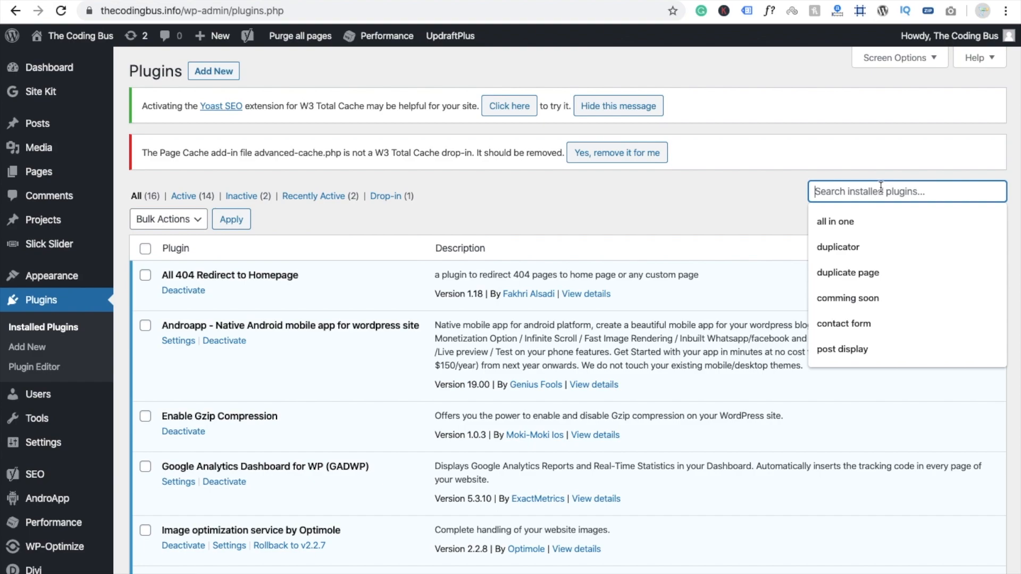
left_click(27, 346)
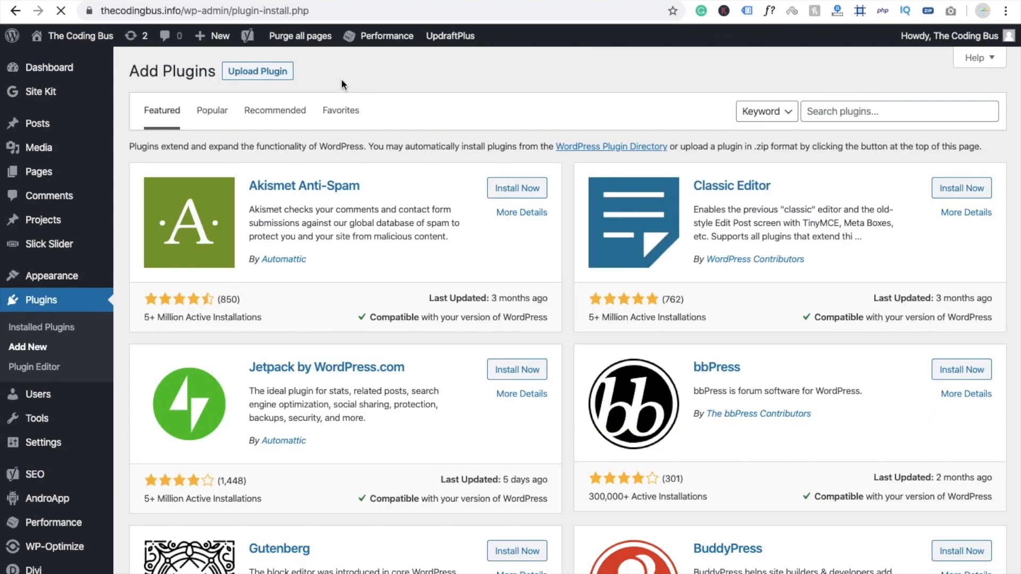
Search 'max file size', then install and activate Increase Maximum Upload File Size.
left_click(898, 110)
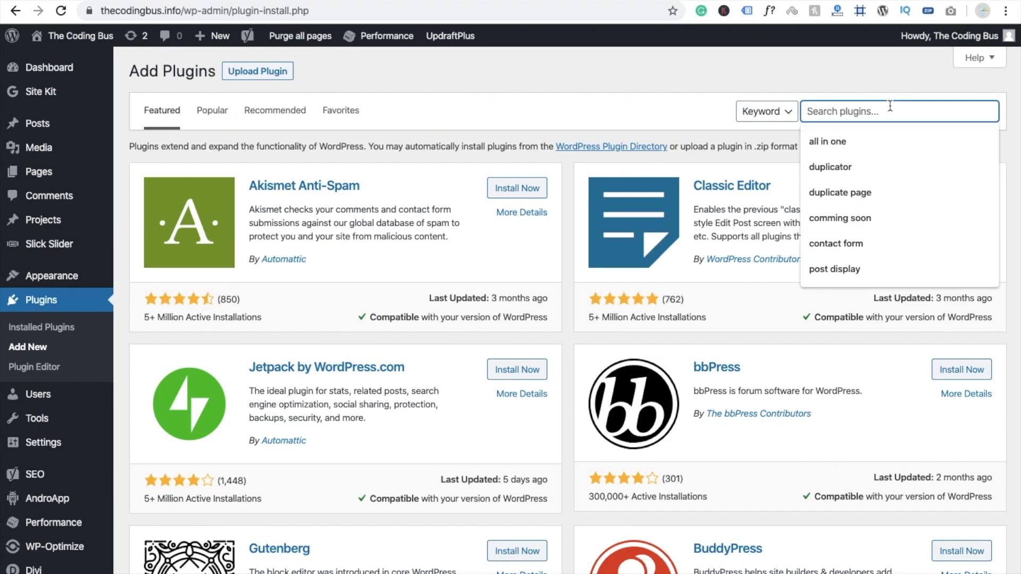
type("max file size")
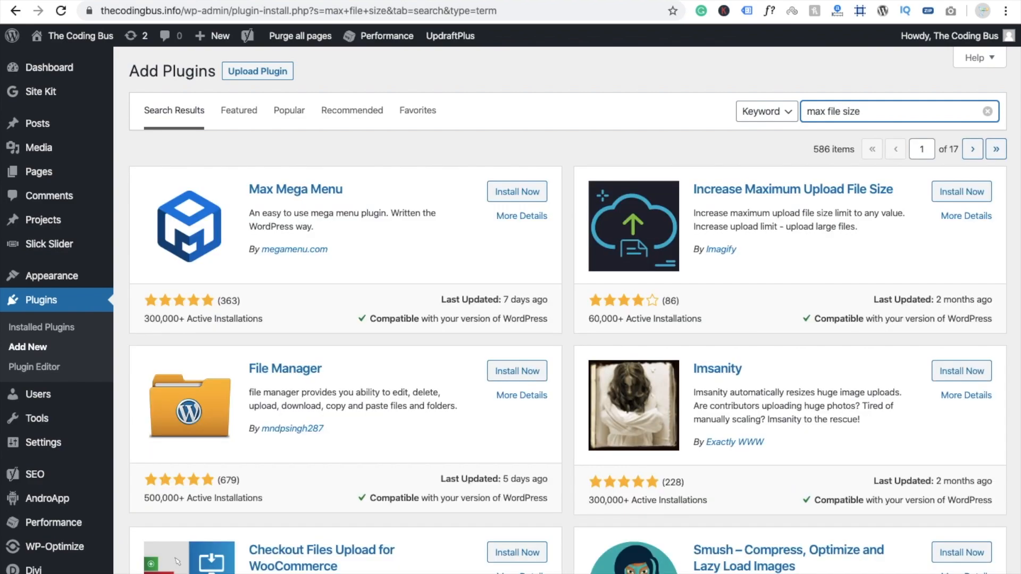
mouse_move(962, 192)
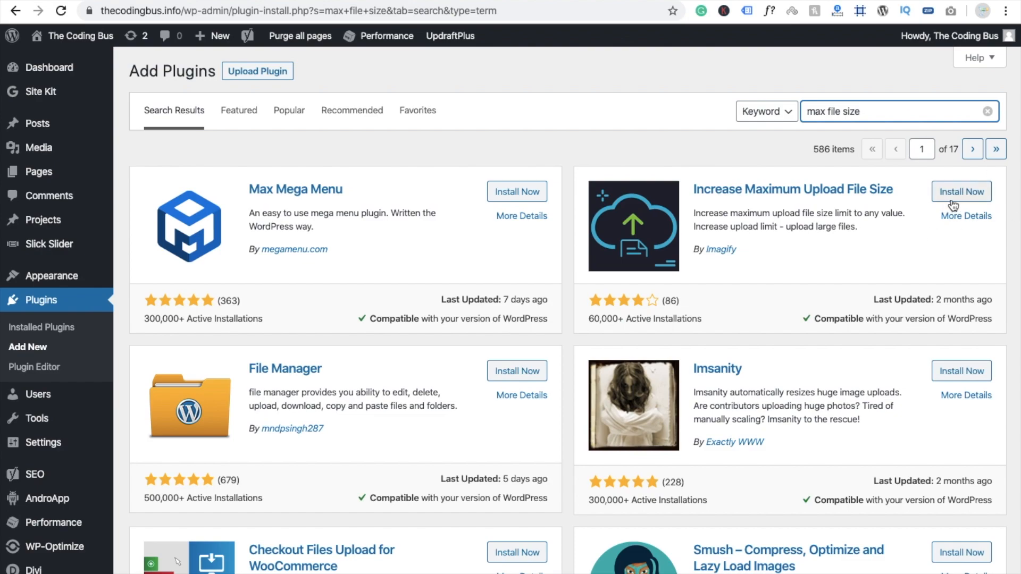
left_click(961, 191)
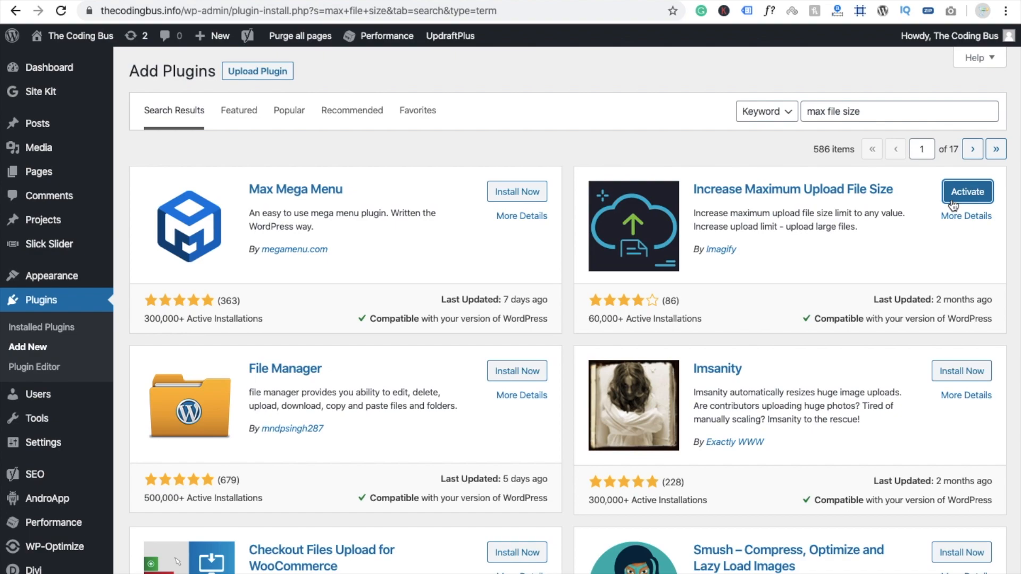
left_click(967, 191)
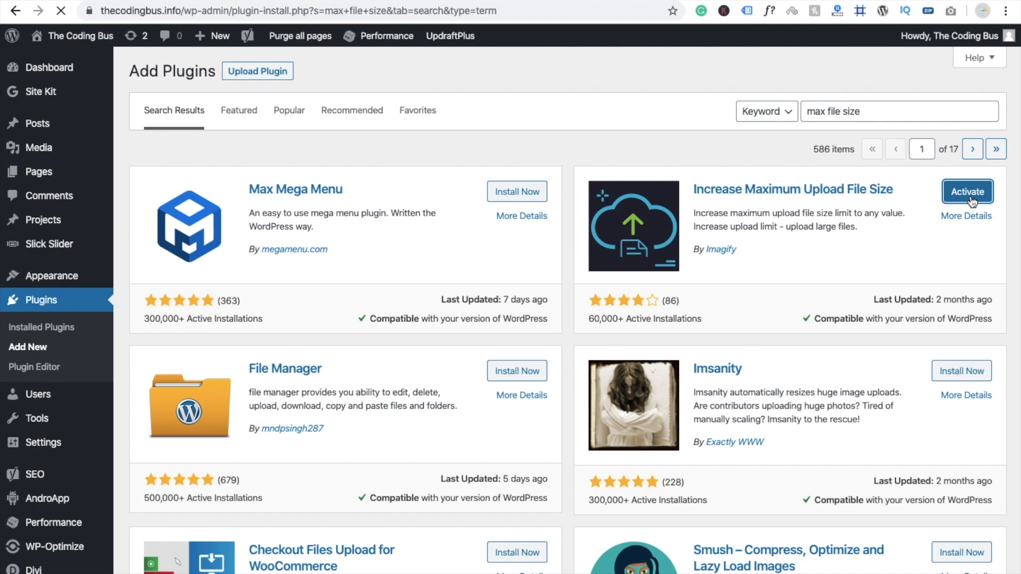
In the plugin's settings, choose 1GB as the maximum upload size and save changes.
left_click(967, 192)
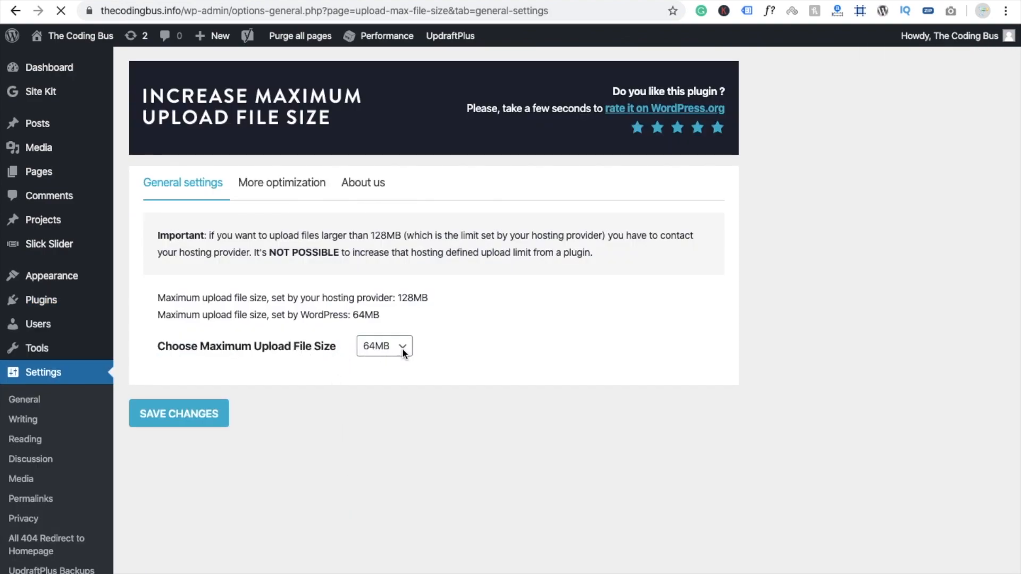
left_click(383, 345)
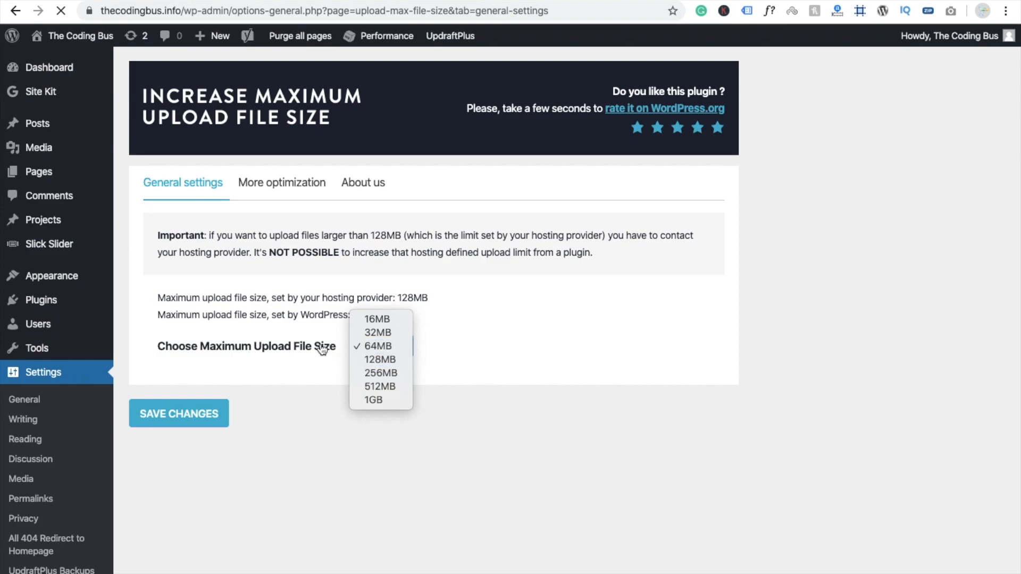
mouse_move(368, 417)
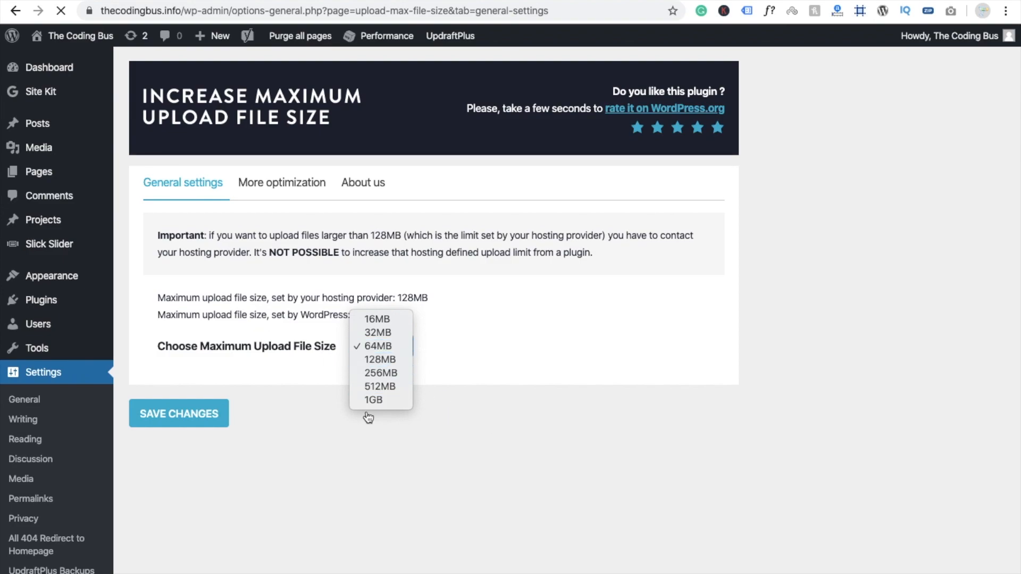
left_click(372, 400)
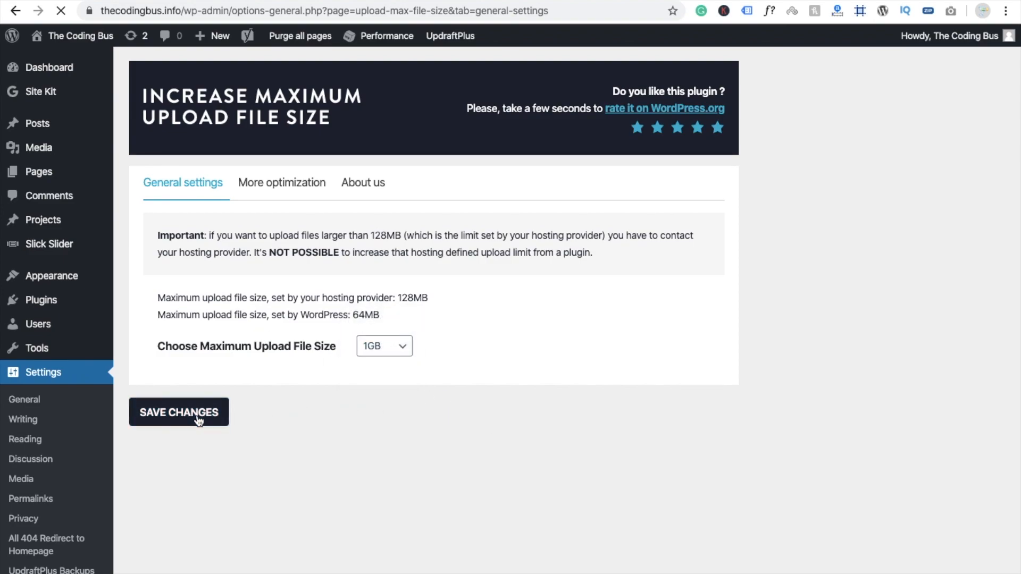
left_click(179, 413)
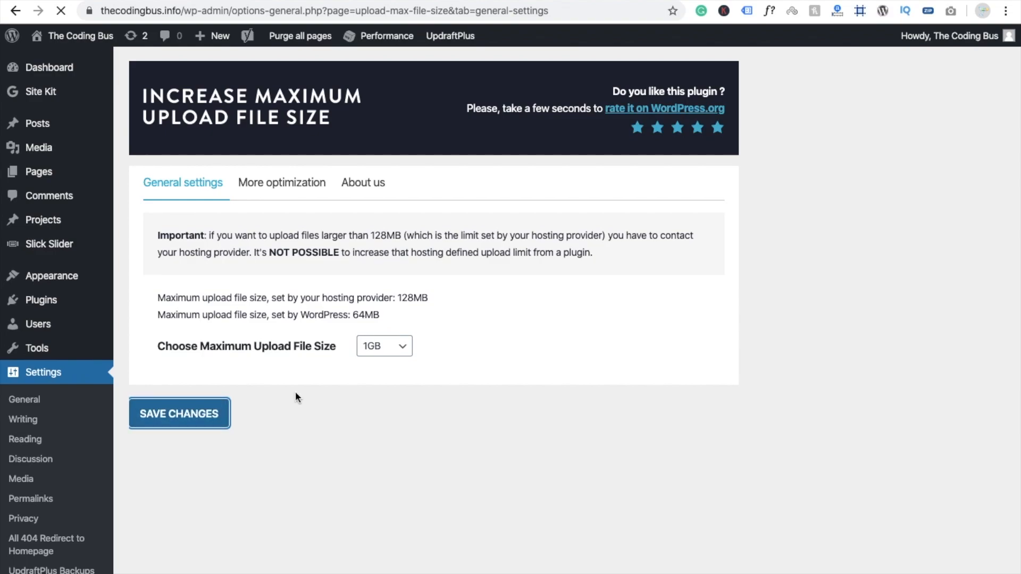
left_click(179, 414)
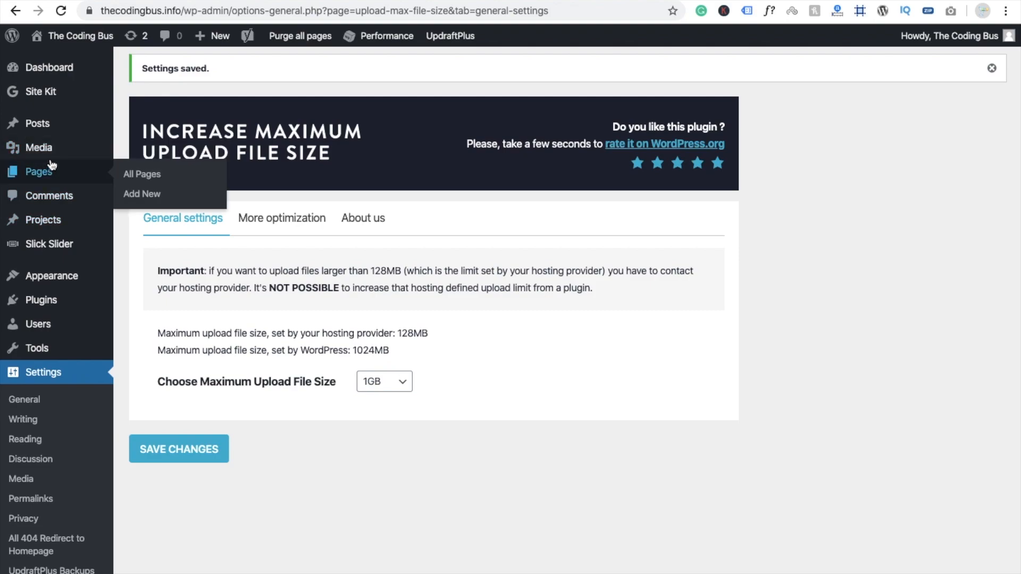
mouse_move(39, 146)
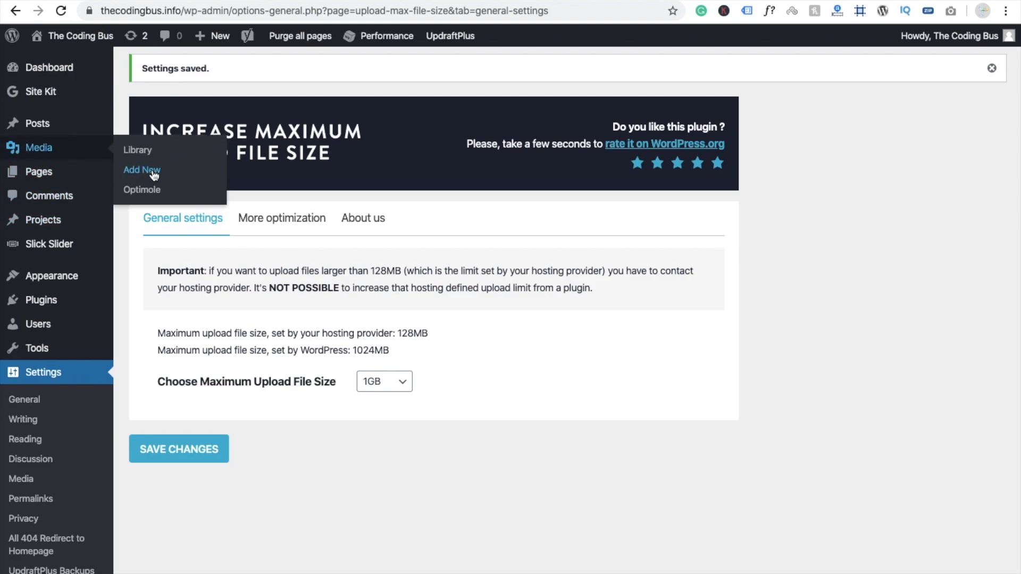
left_click(142, 170)
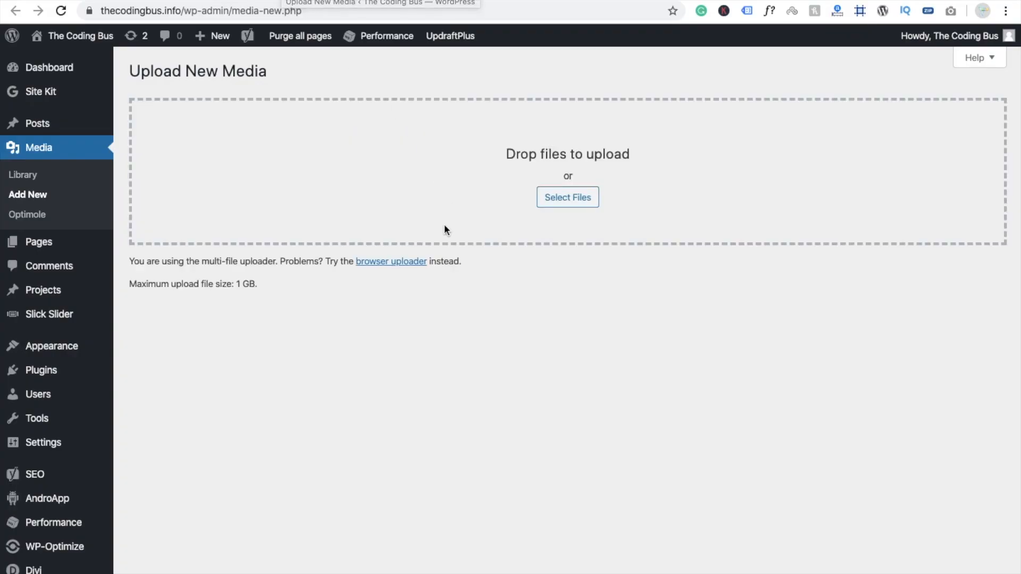
mouse_move(208, 283)
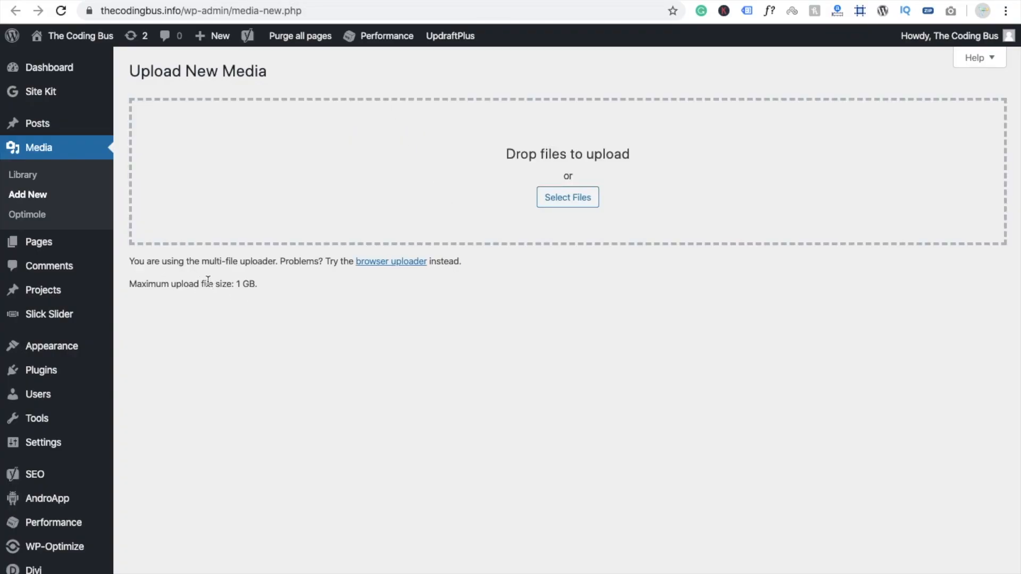
double_click(246, 284)
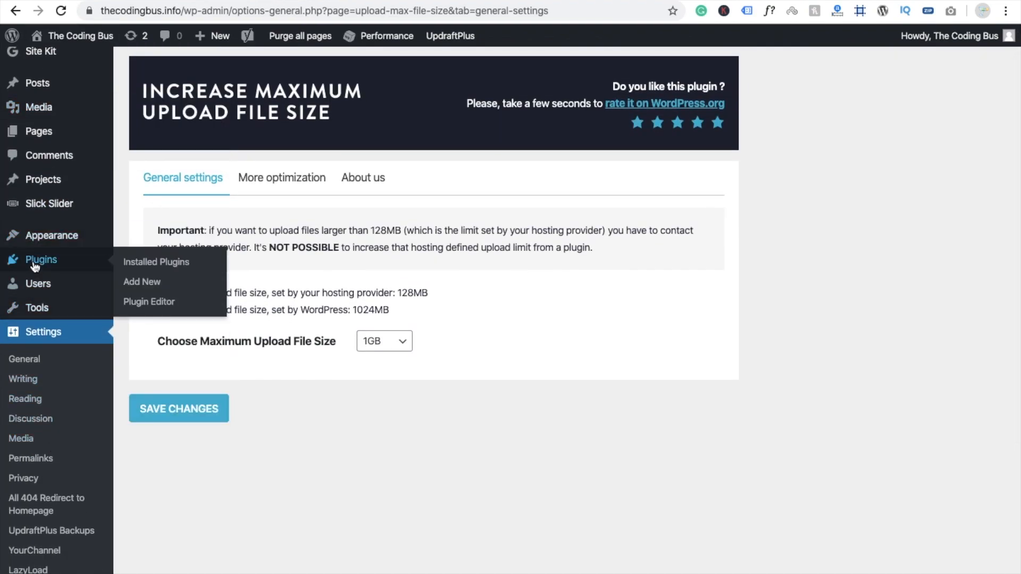
Load Increase Maximum Upload File Size in the plugin file editor.
left_click(149, 301)
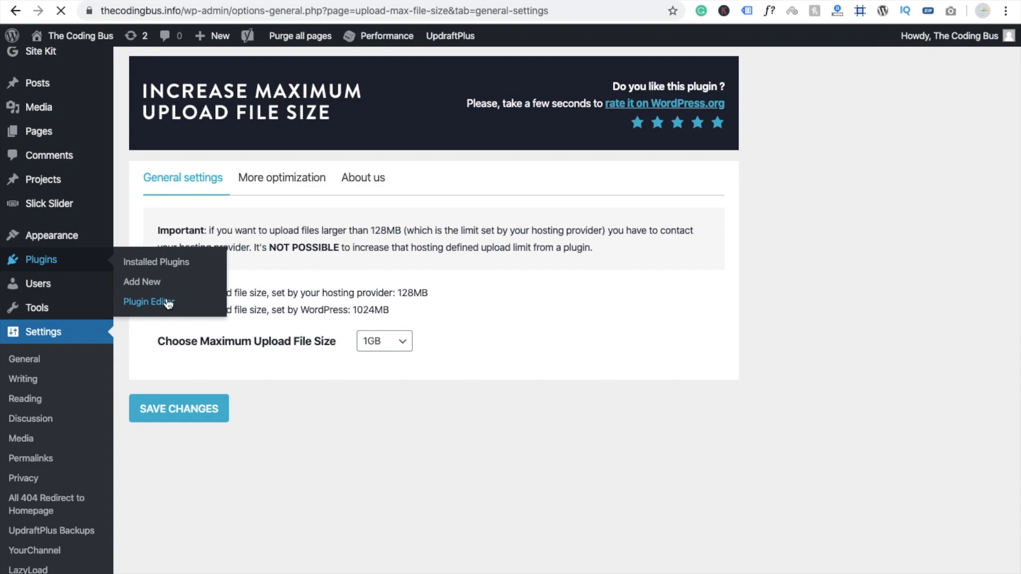
left_click(149, 301)
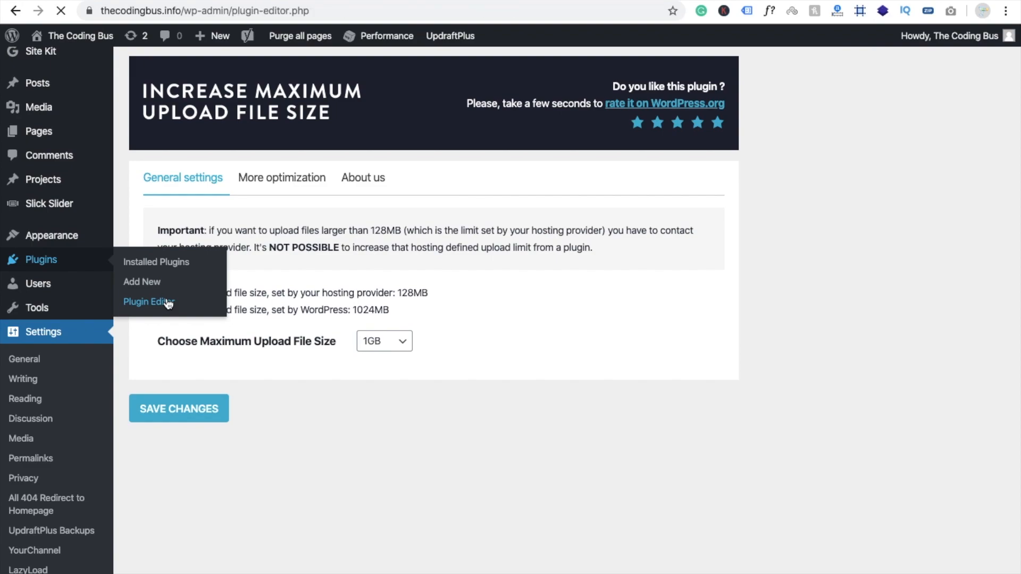
left_click(149, 301)
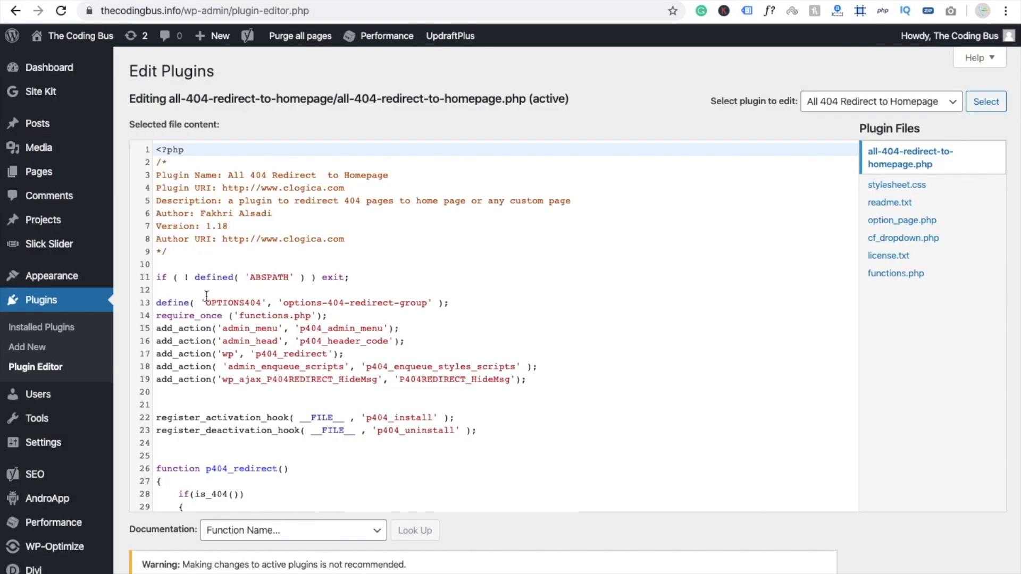
left_click(879, 101)
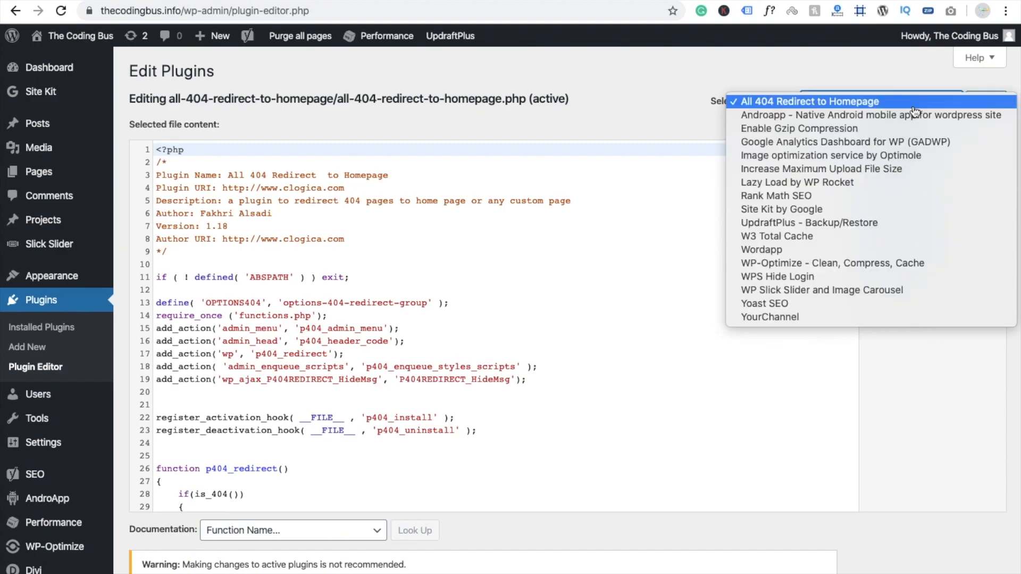
mouse_move(890, 115)
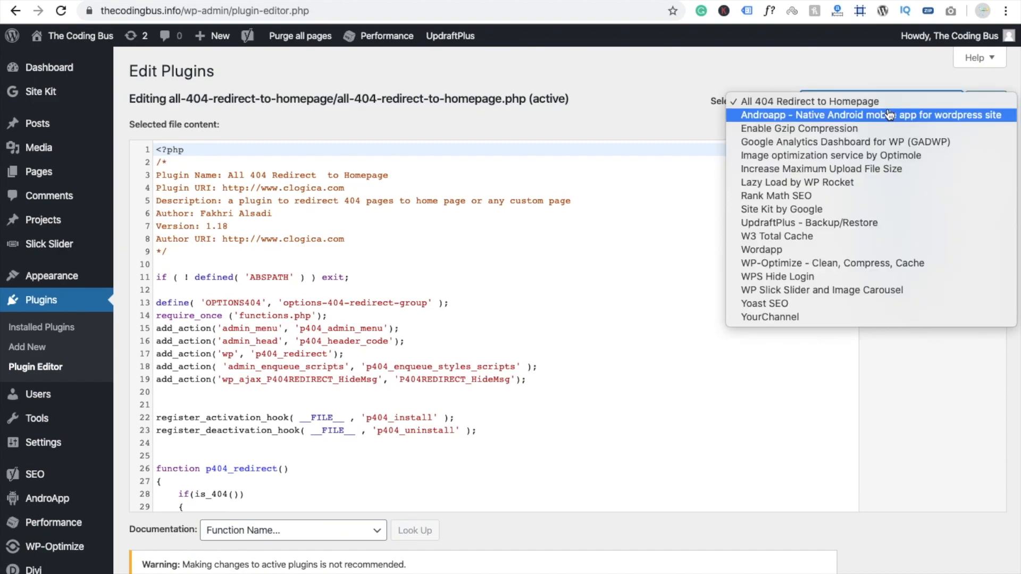
mouse_move(861, 175)
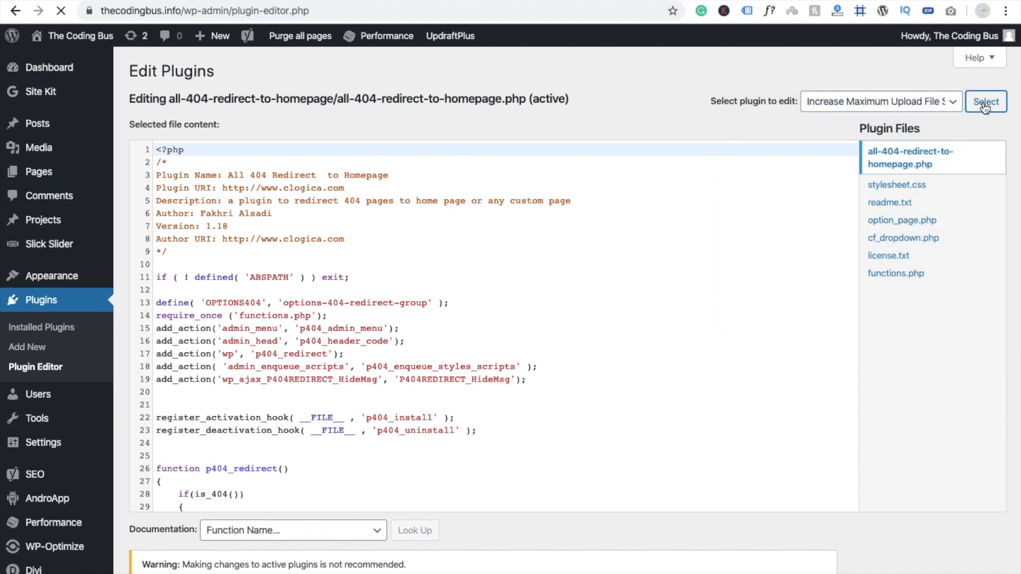
left_click(985, 103)
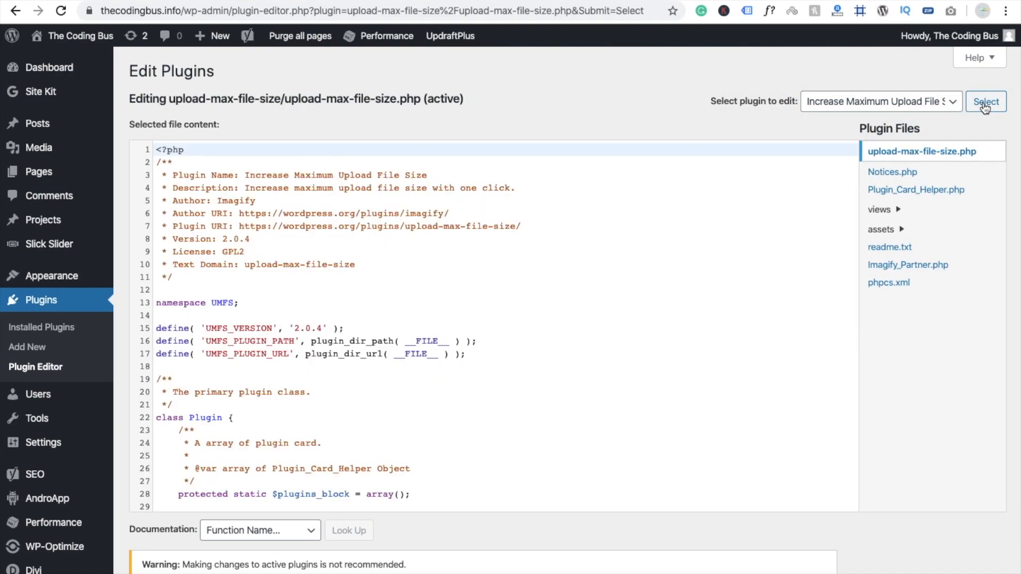
Scroll the plugin's PHP file down to the $upload_sizes array.
scroll("down", 3)
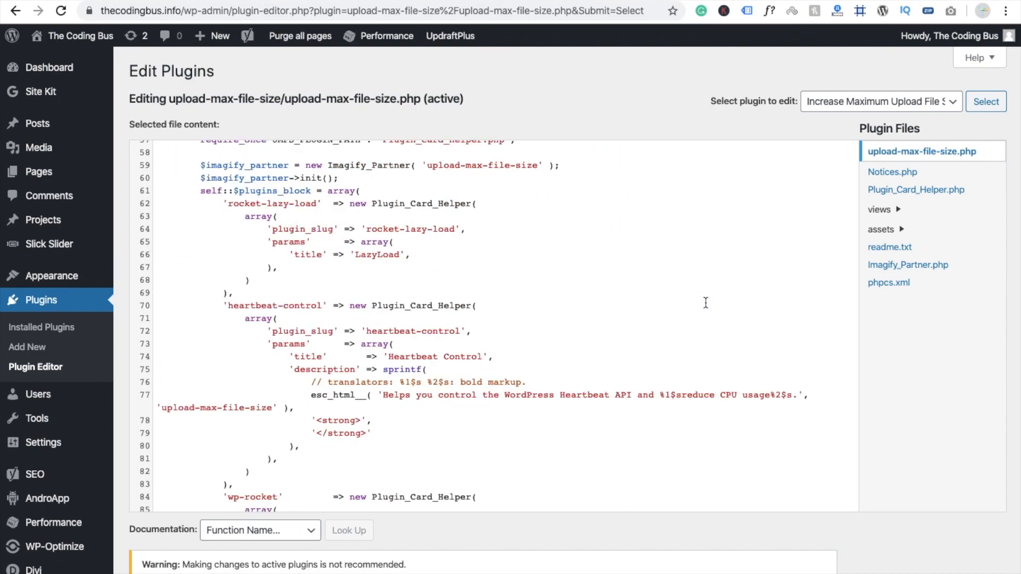
scroll("down", 3)
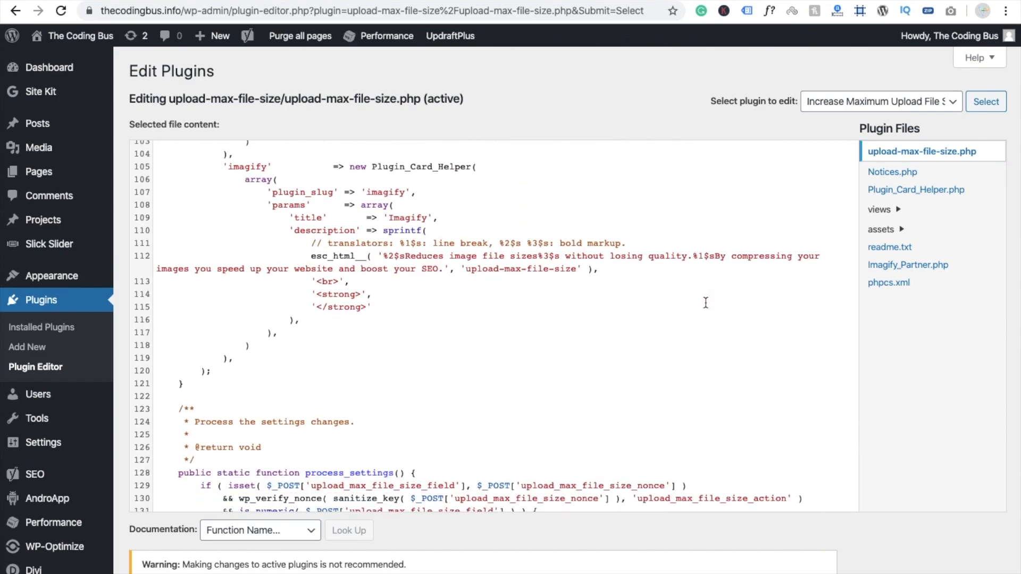
scroll("down", 3)
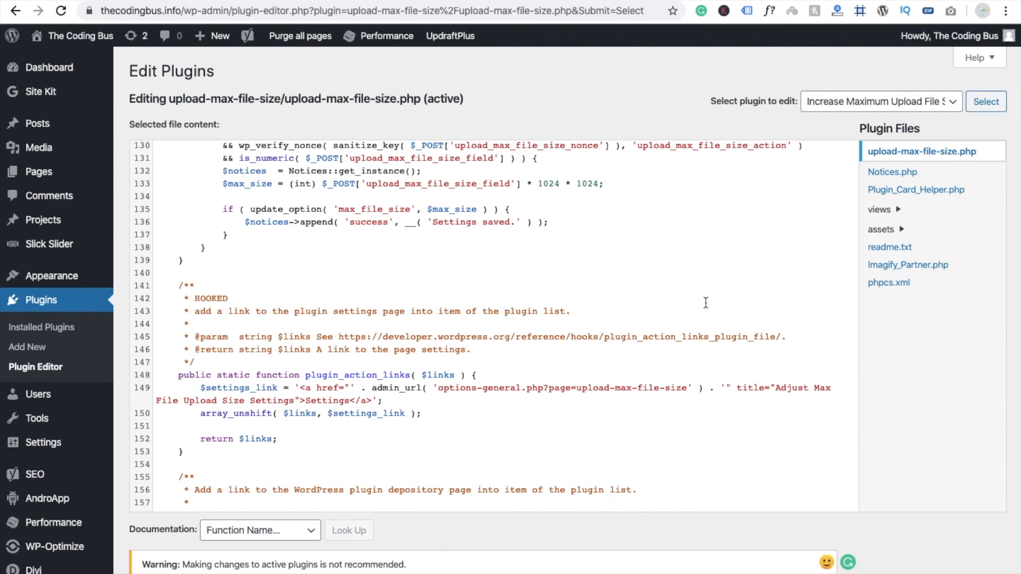
scroll("down", 3)
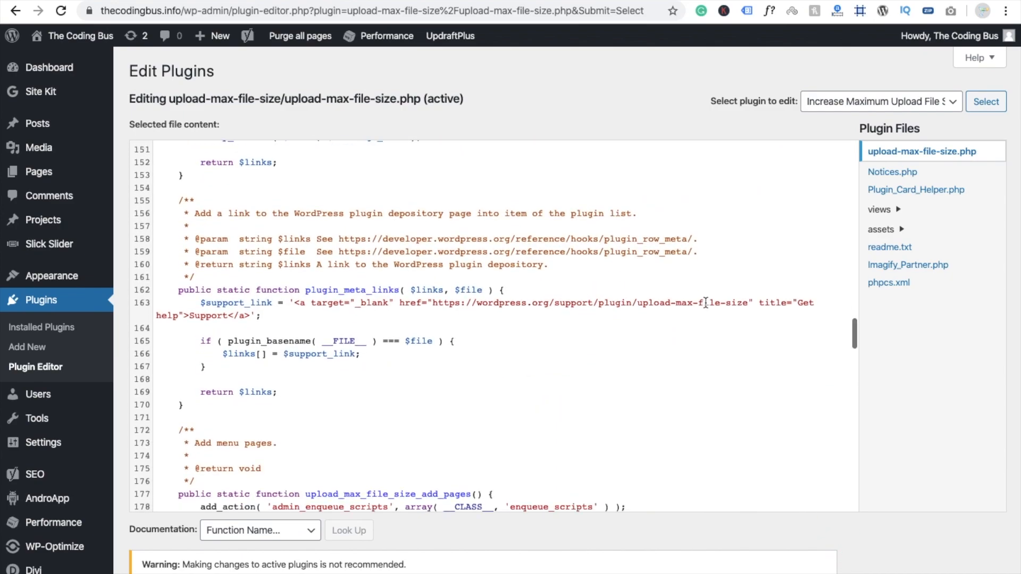
scroll("down", 3)
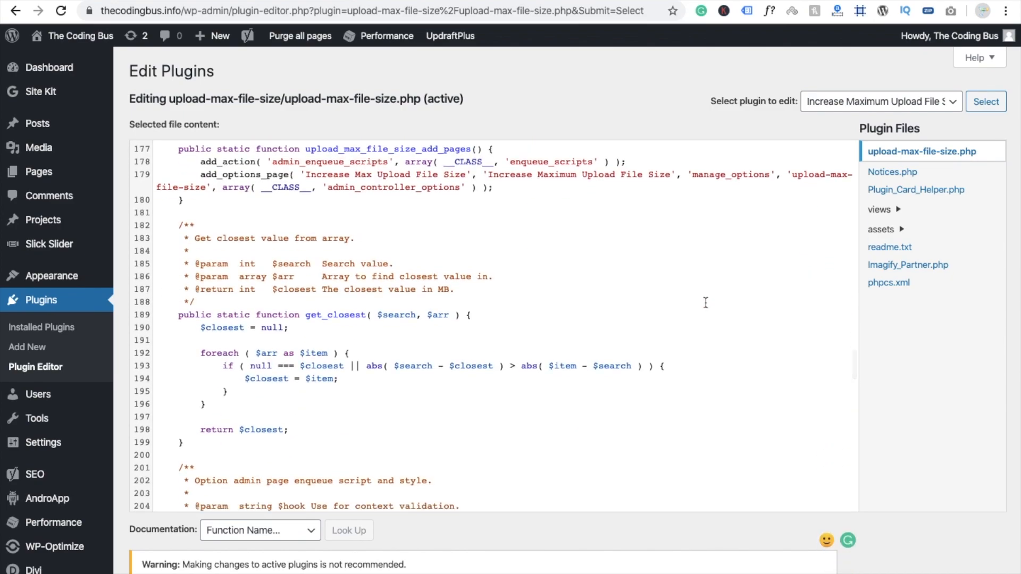
scroll("down", 3)
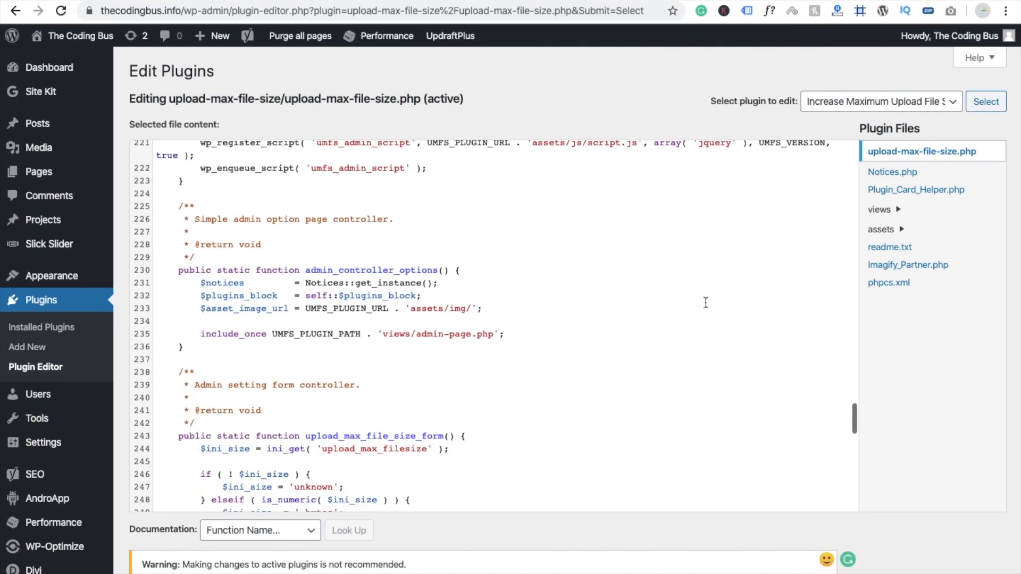
scroll("down", 3)
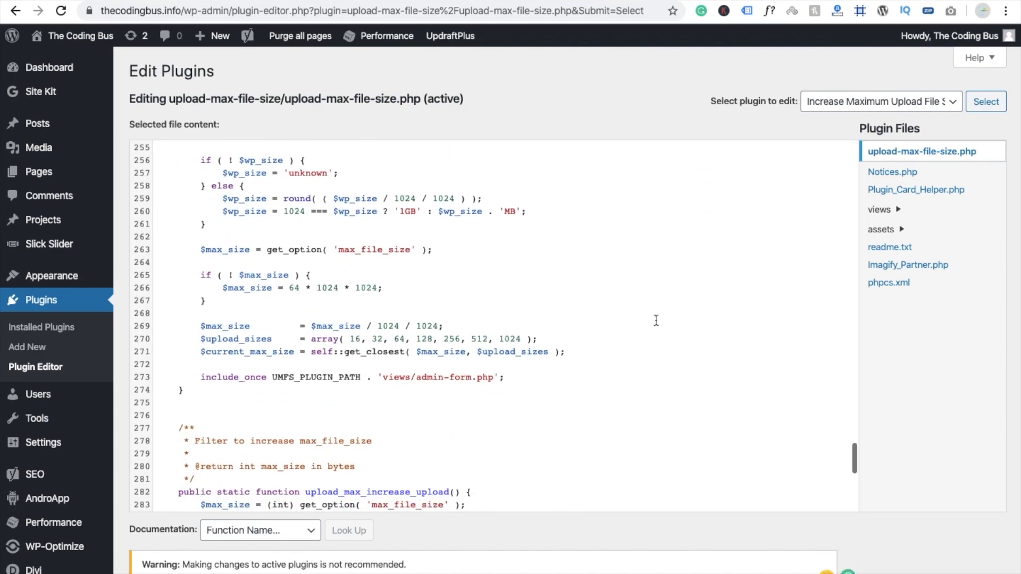
Append ',102400' after 1024 in $upload_sizes and update the file.
left_click(521, 338)
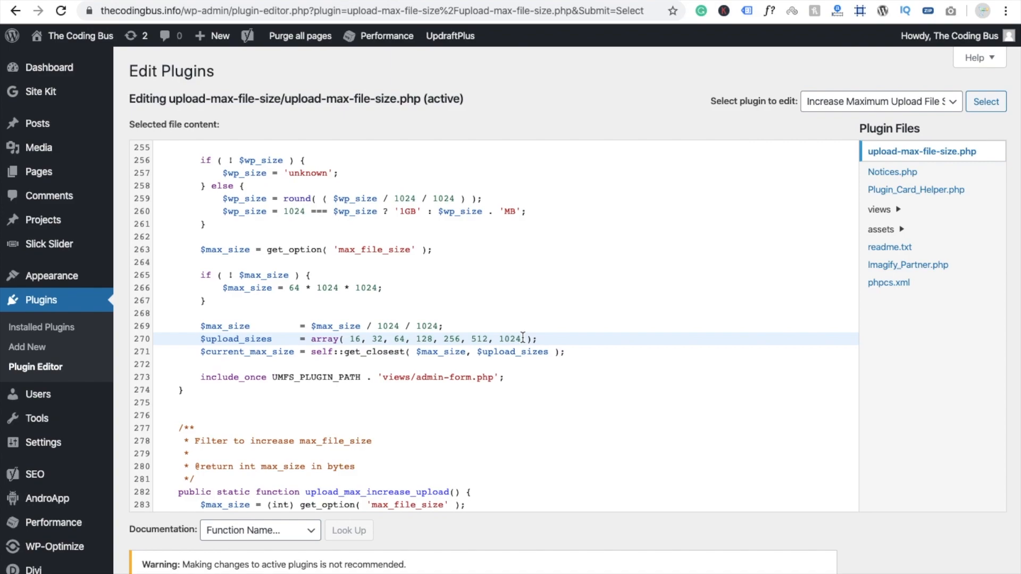
type(",1")
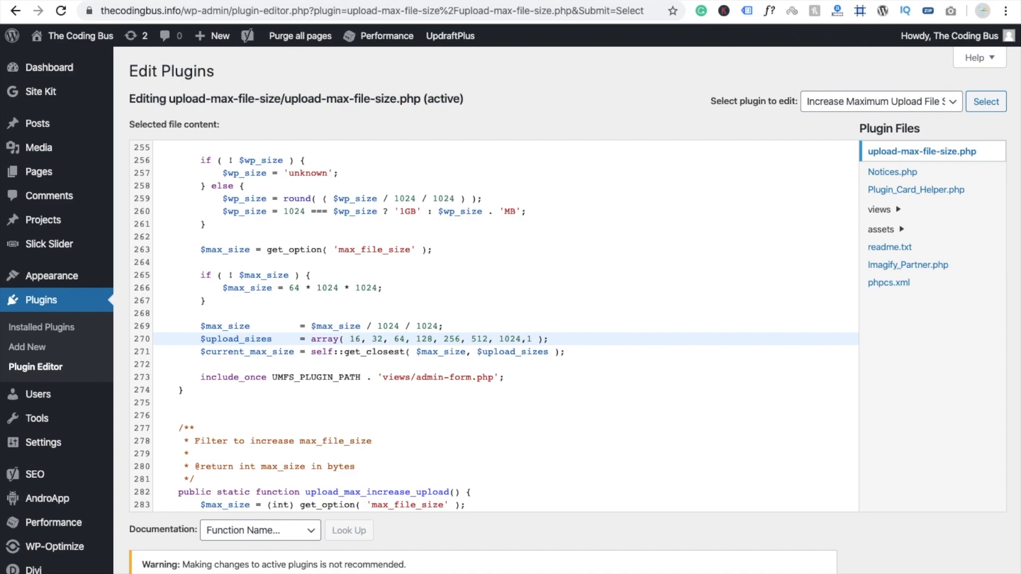
type("024")
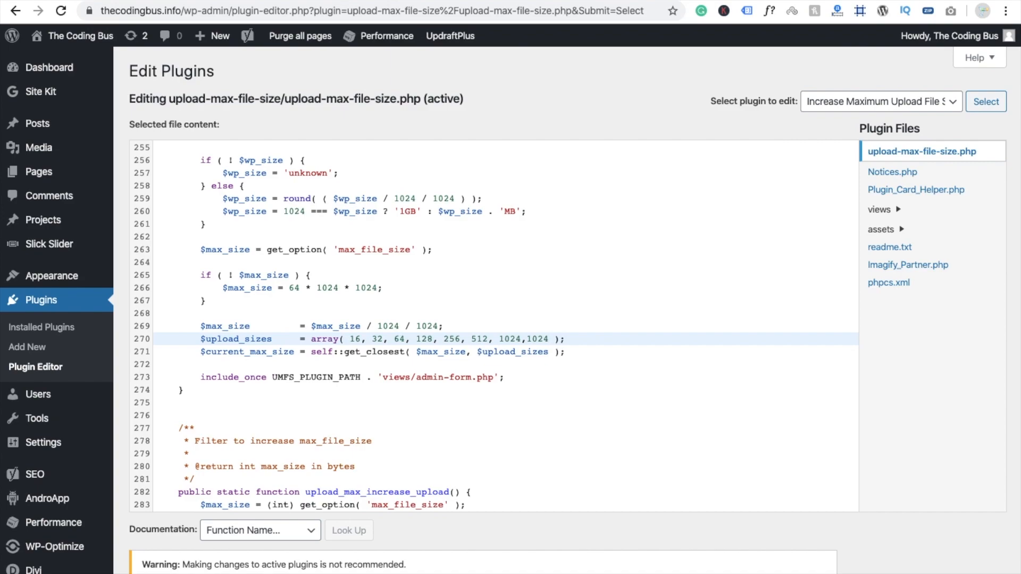
type("0")
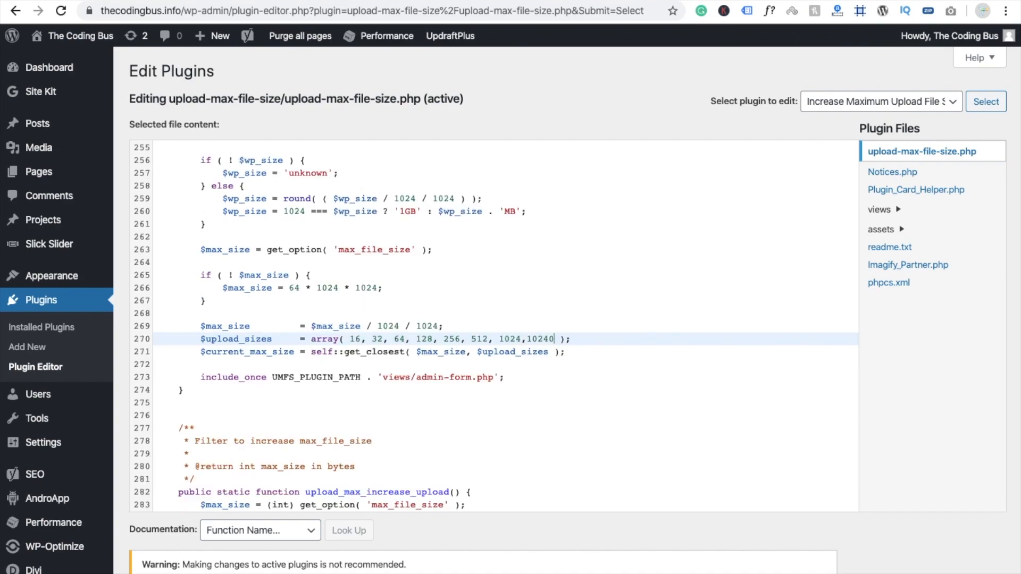
scroll("down", 3)
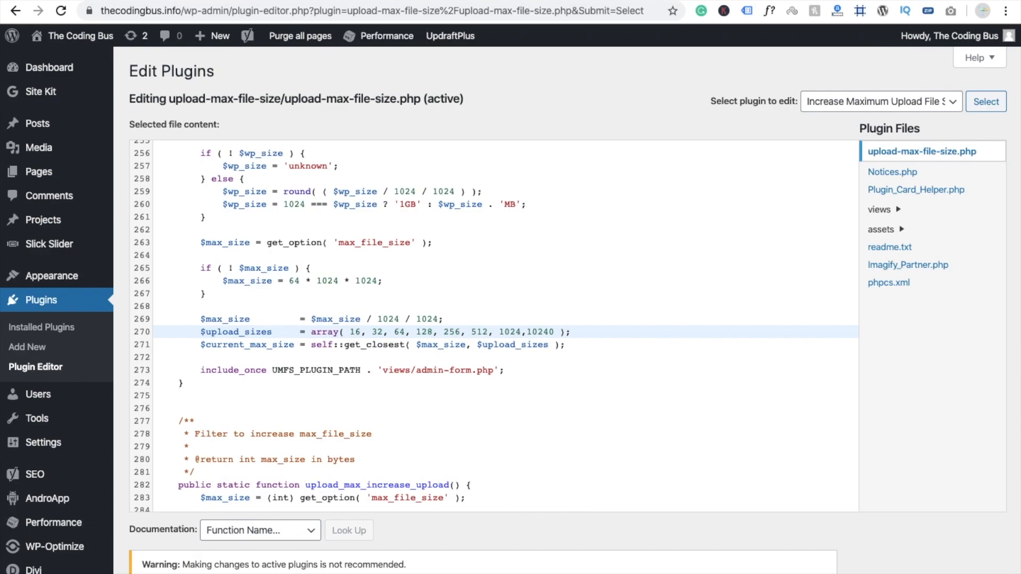
left_click(159, 533)
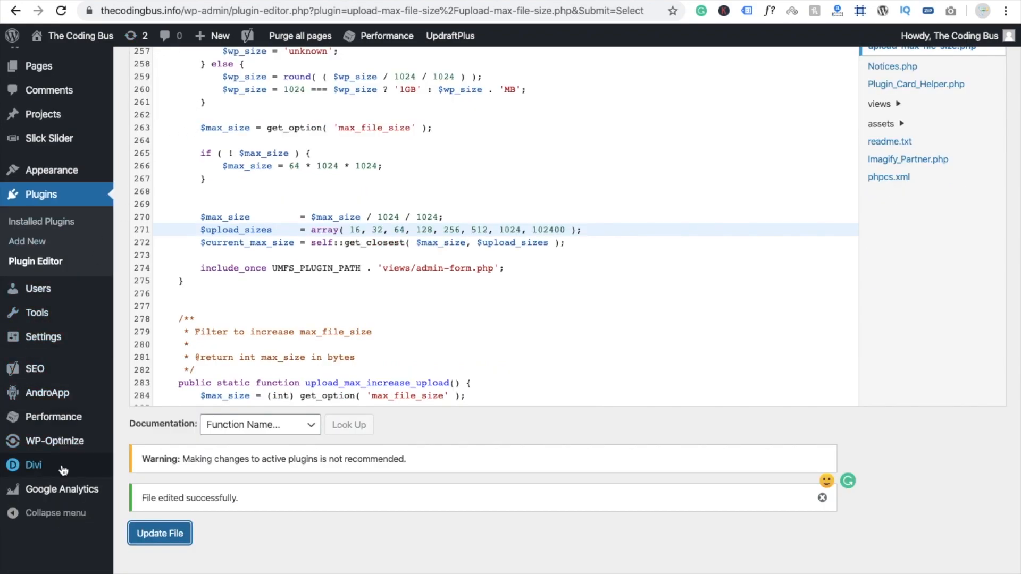
mouse_move(43, 337)
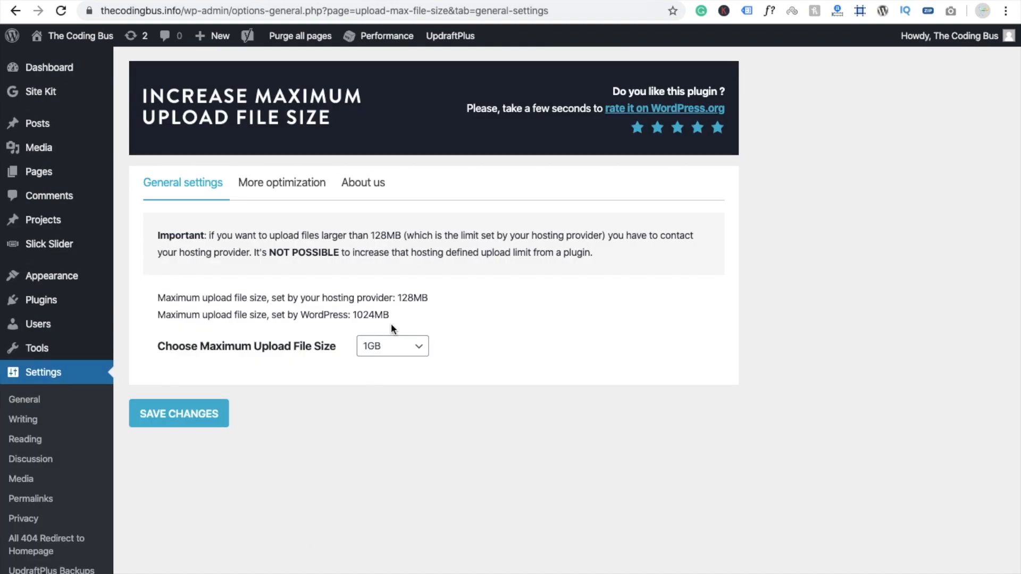
Choose the new 102400MB upload size, save changes, and head to Media.
left_click(391, 345)
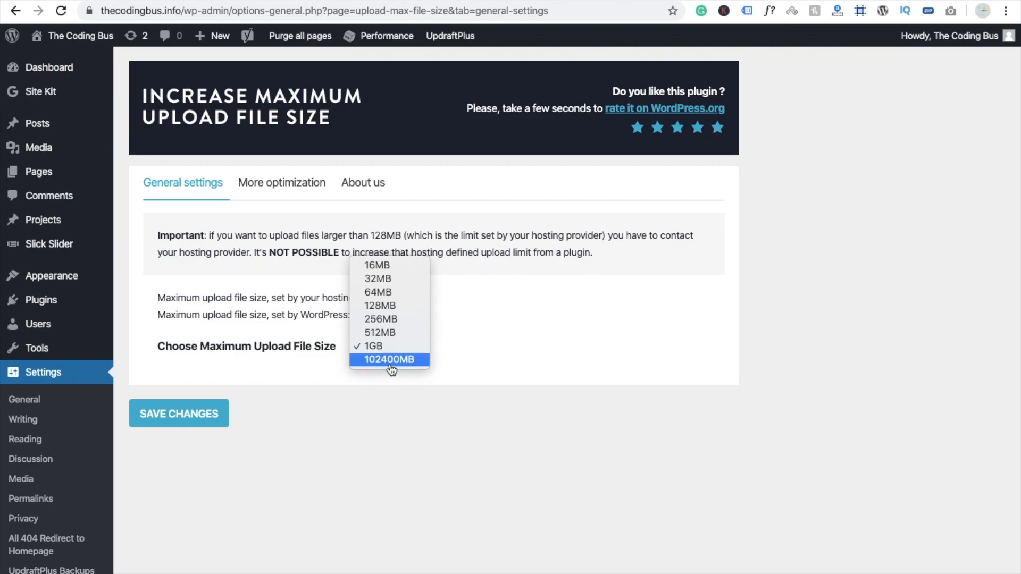
left_click(390, 360)
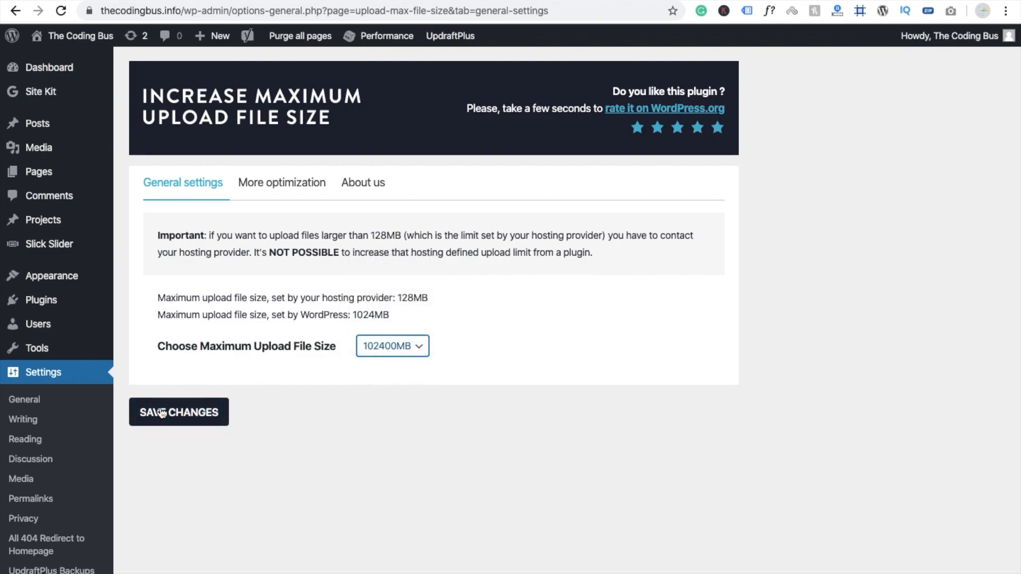
left_click(179, 413)
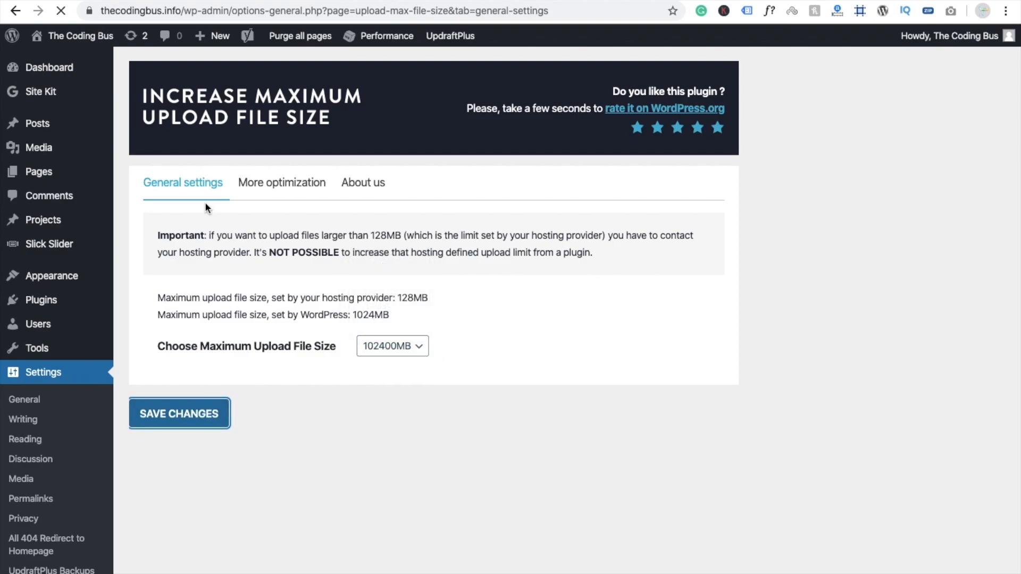
left_click(38, 148)
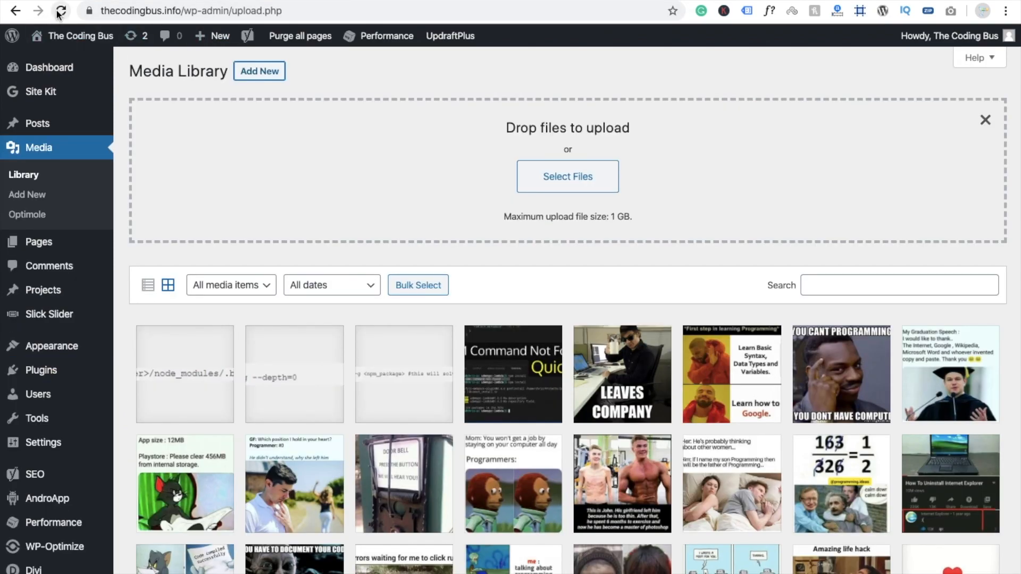
Reload the Media Library and reveal the uploader showing the 100 GB limit.
left_click(57, 11)
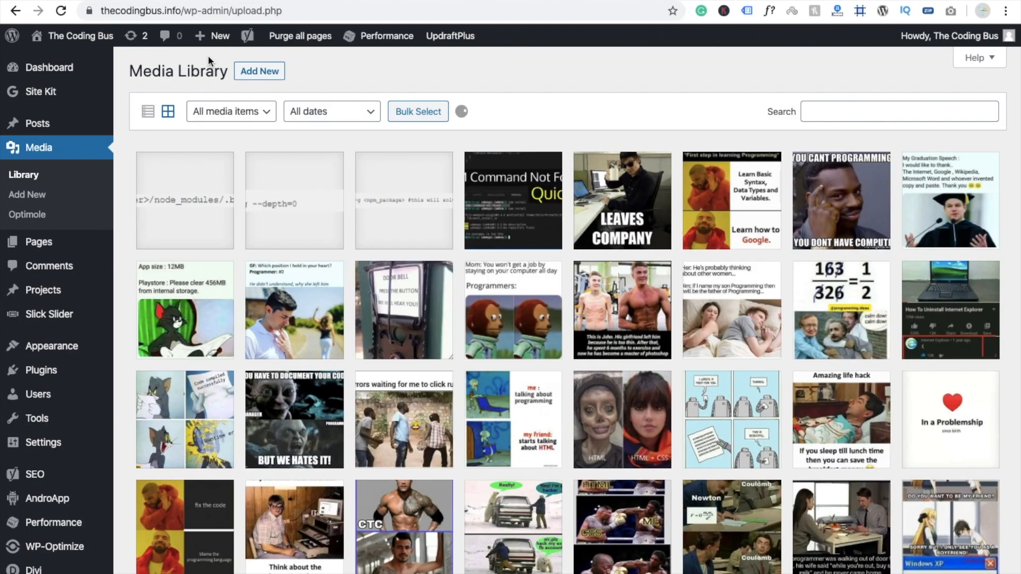
left_click(259, 71)
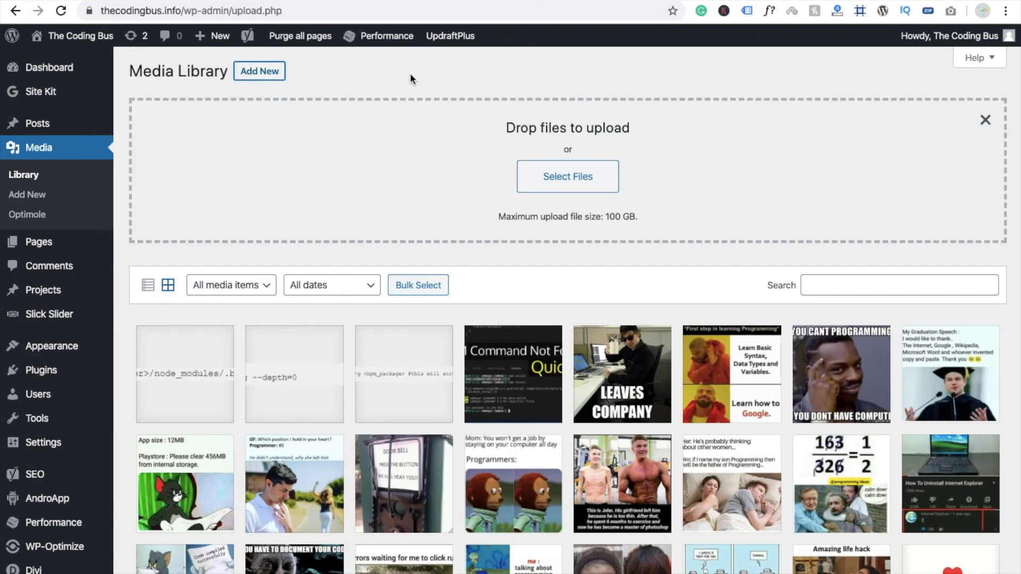
mouse_move(624, 221)
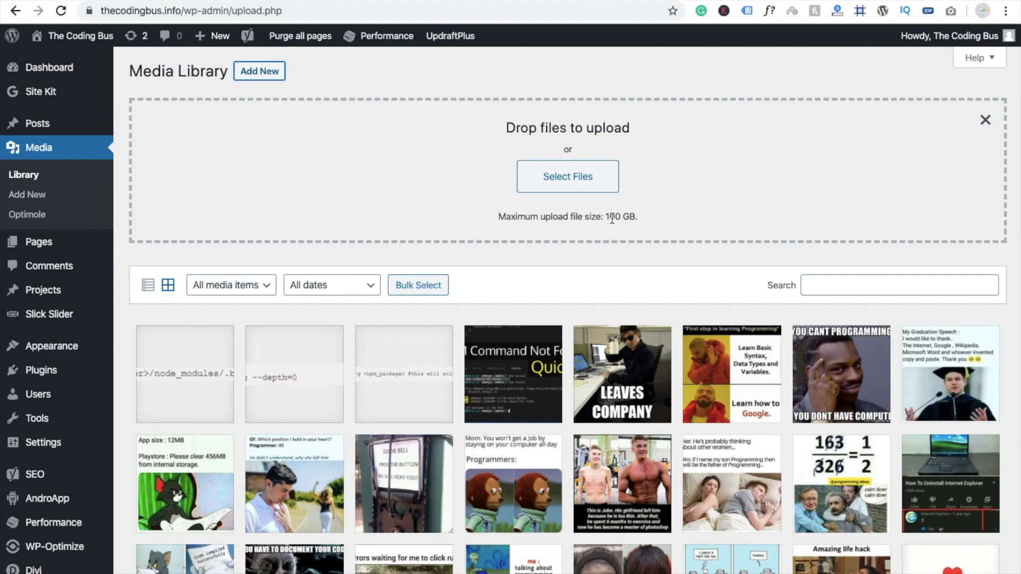
double_click(620, 217)
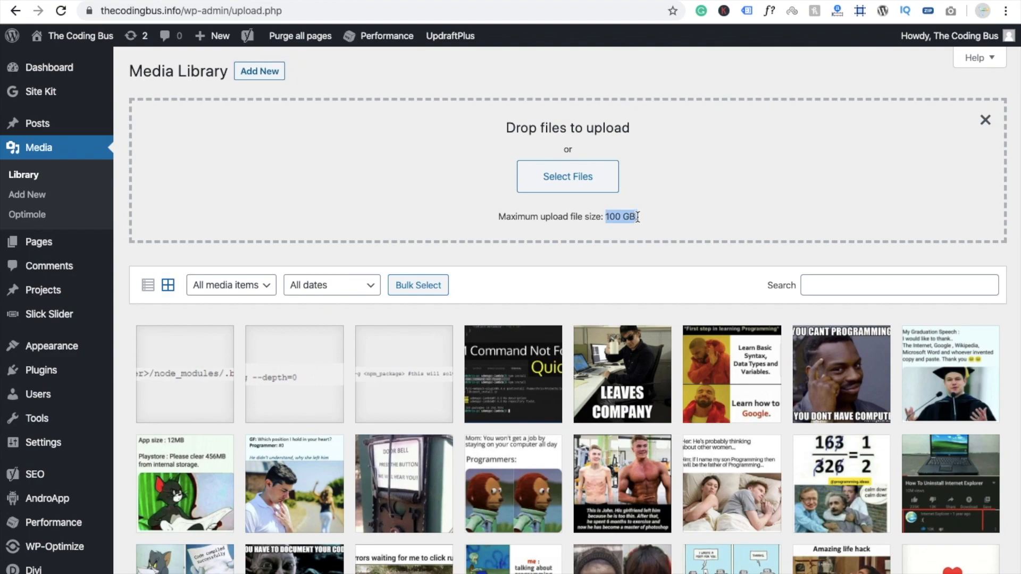